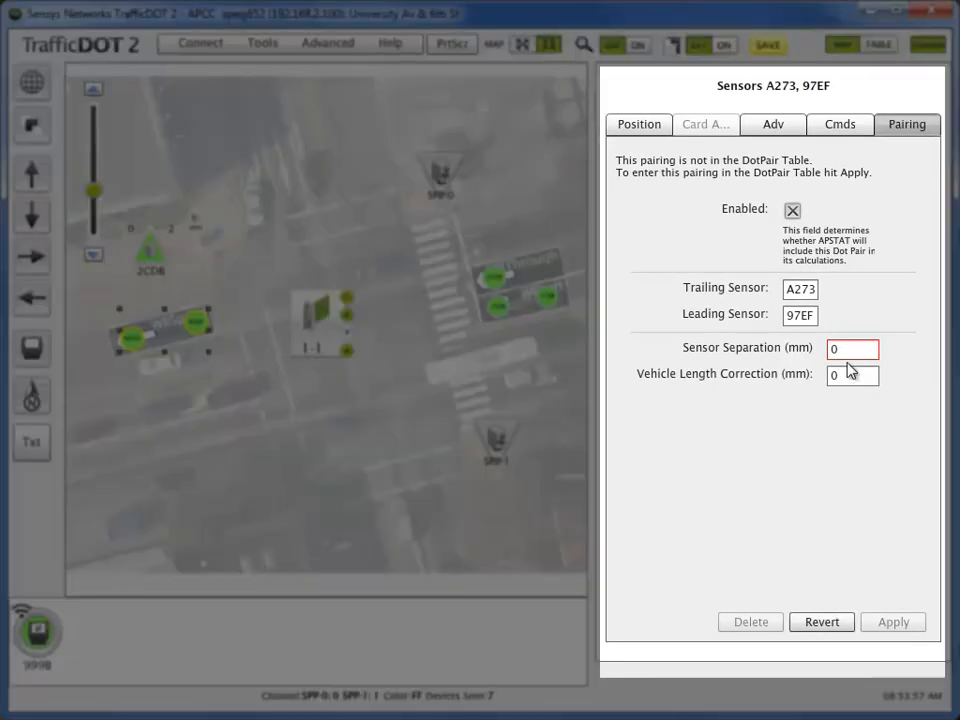
Step: Enter a 6096 mm sensor separation for the A273–97EF pairing and apply it to the DotPair table
{"action": "left_click", "coordinate": [852, 348]}
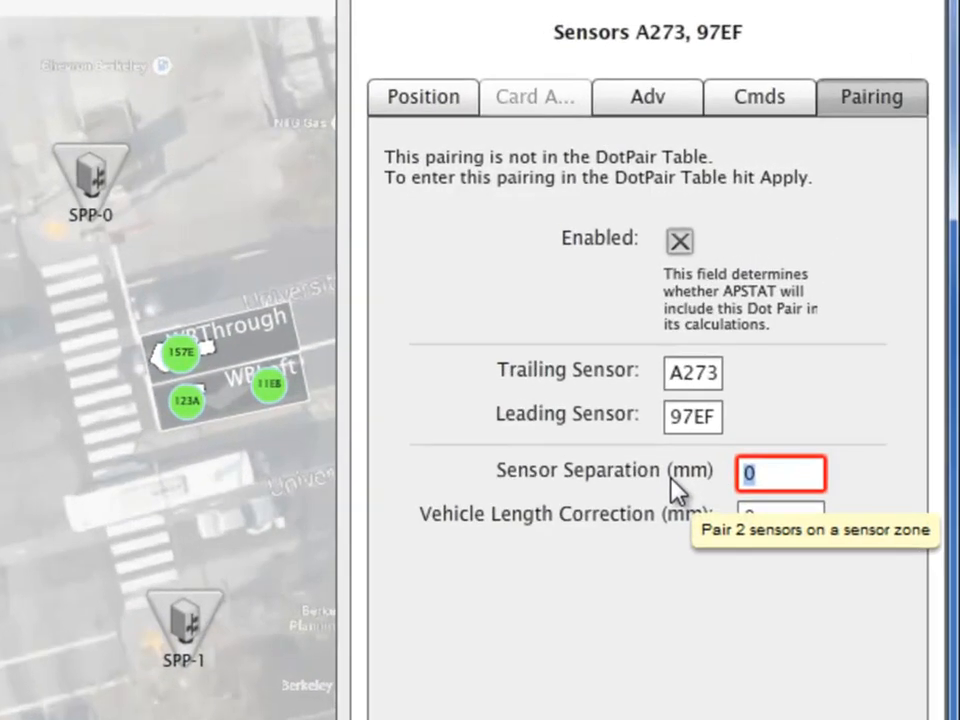
{"action": "type", "text": "6096"}
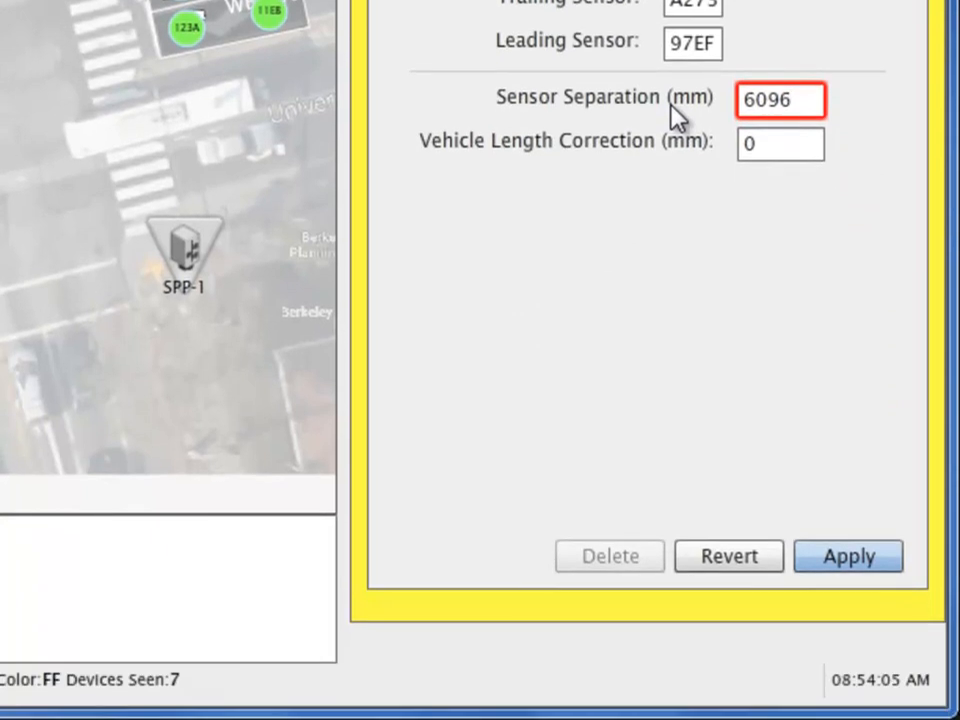
{"action": "left_click", "coordinate": [848, 556]}
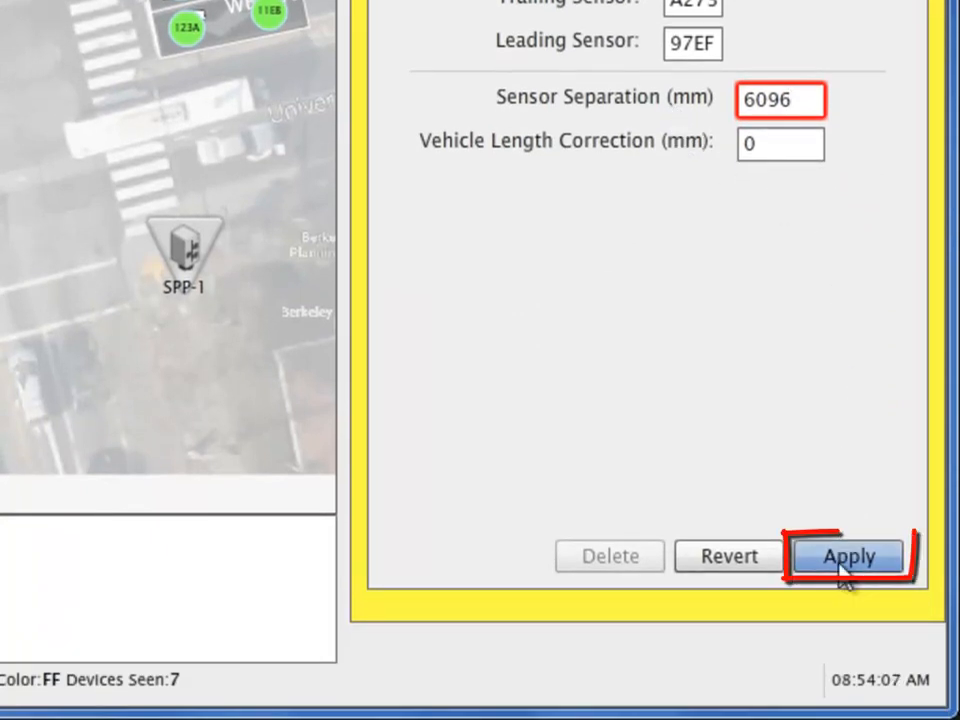
{"action": "left_click", "coordinate": [848, 556]}
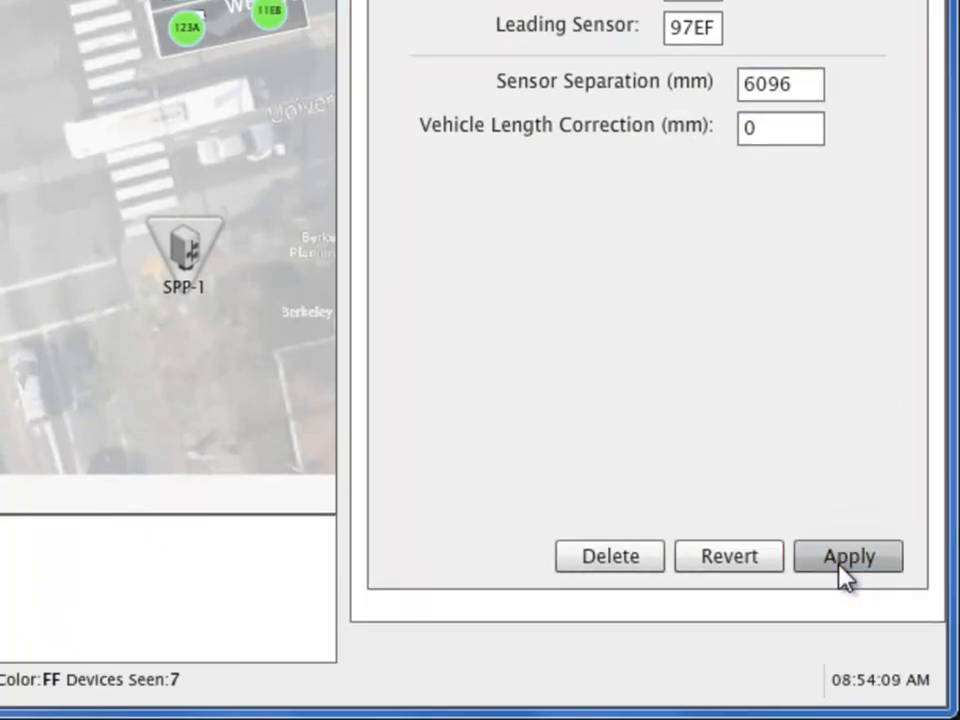
{"action": "left_click", "coordinate": [848, 556]}
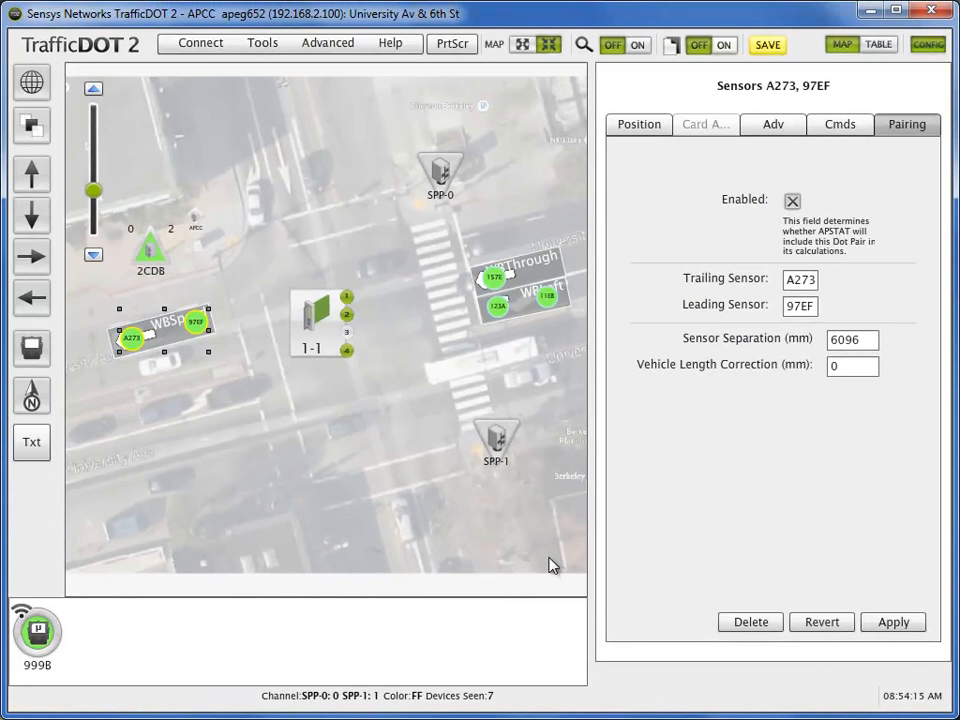
{"action": "mouse_move", "coordinate": [32, 82]}
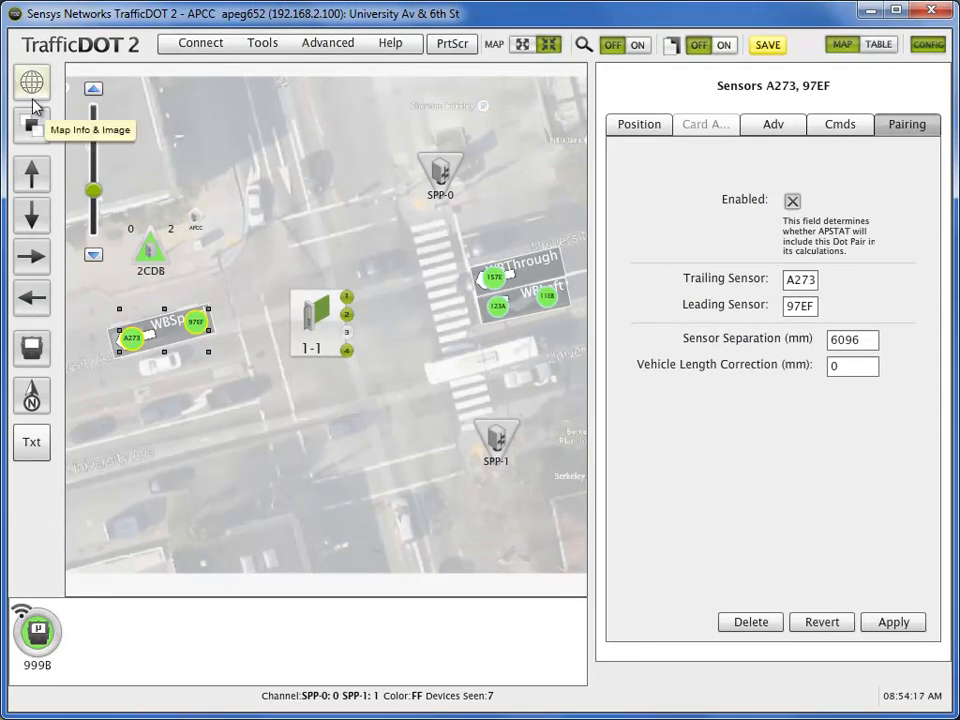
{"action": "mouse_move", "coordinate": [164, 148]}
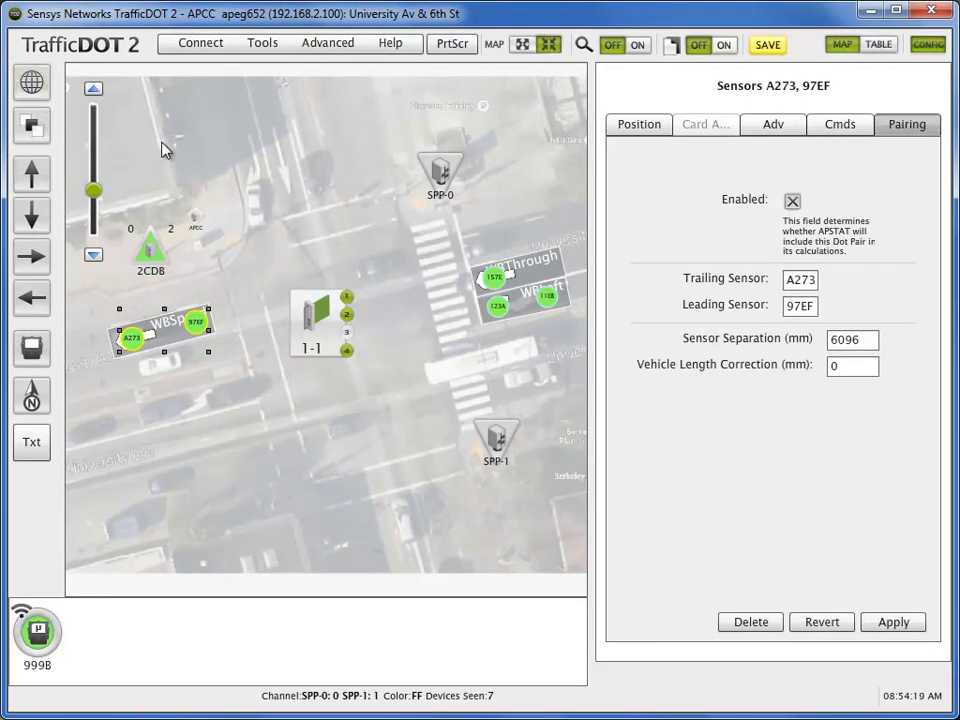
Step: Save the map, five sensors and the sensor pair to the access point, confirming the save to flash
{"action": "left_click", "coordinate": [250, 450]}
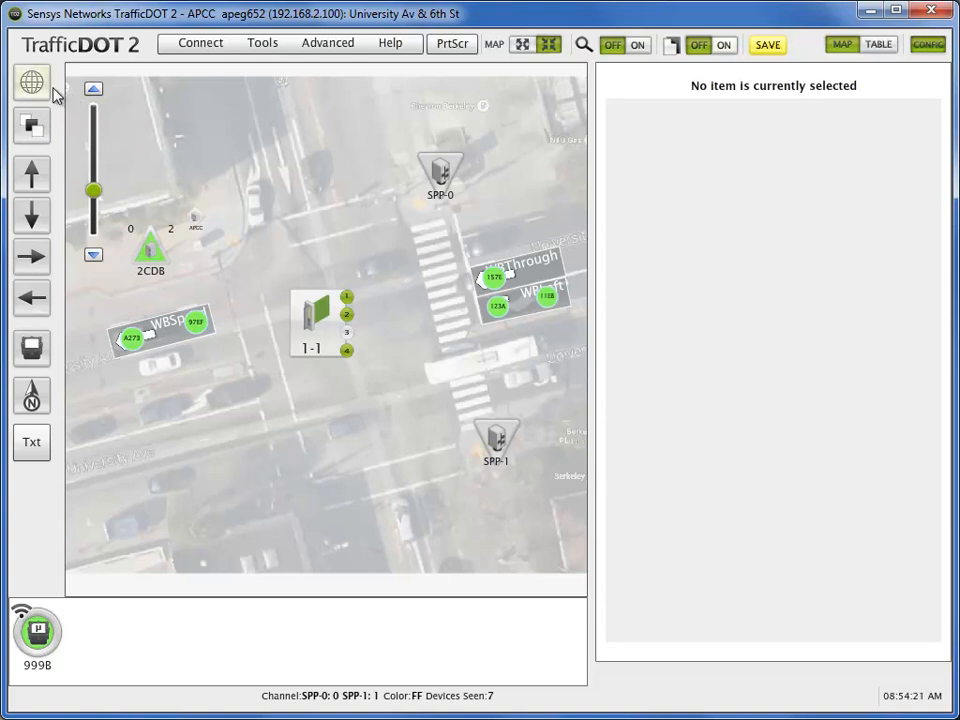
{"action": "left_click", "coordinate": [928, 44]}
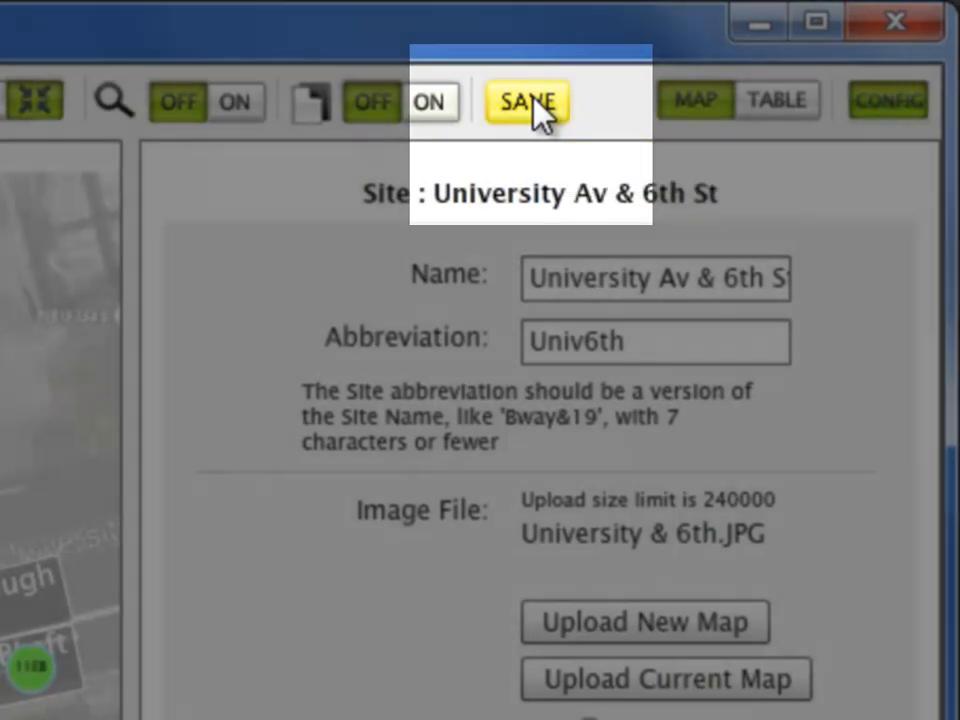
{"action": "left_click", "coordinate": [528, 100]}
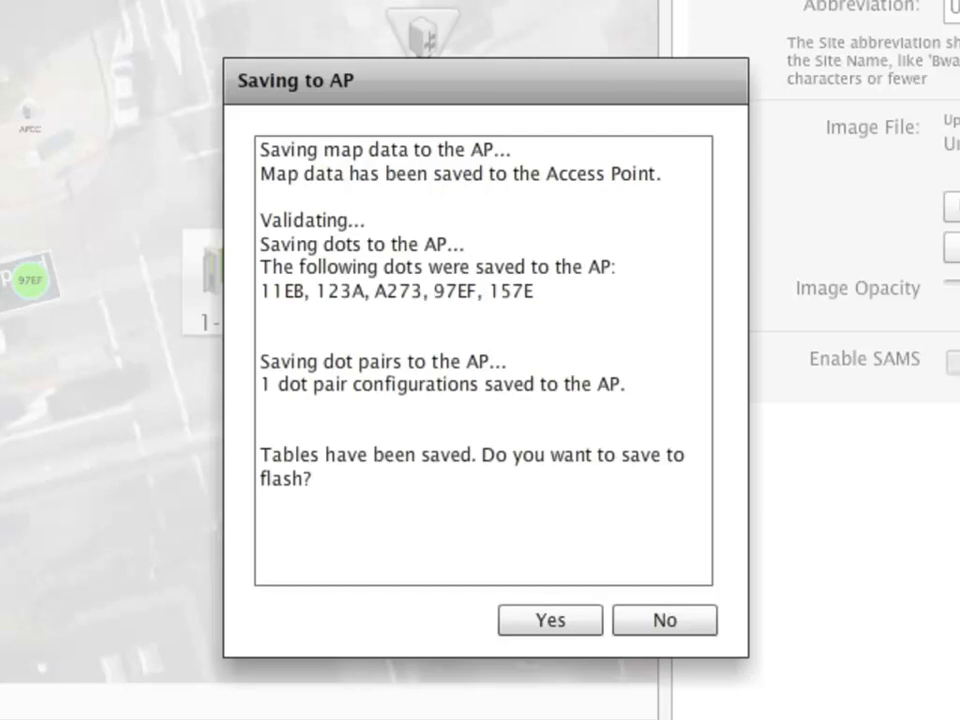
{"action": "left_click", "coordinate": [550, 620]}
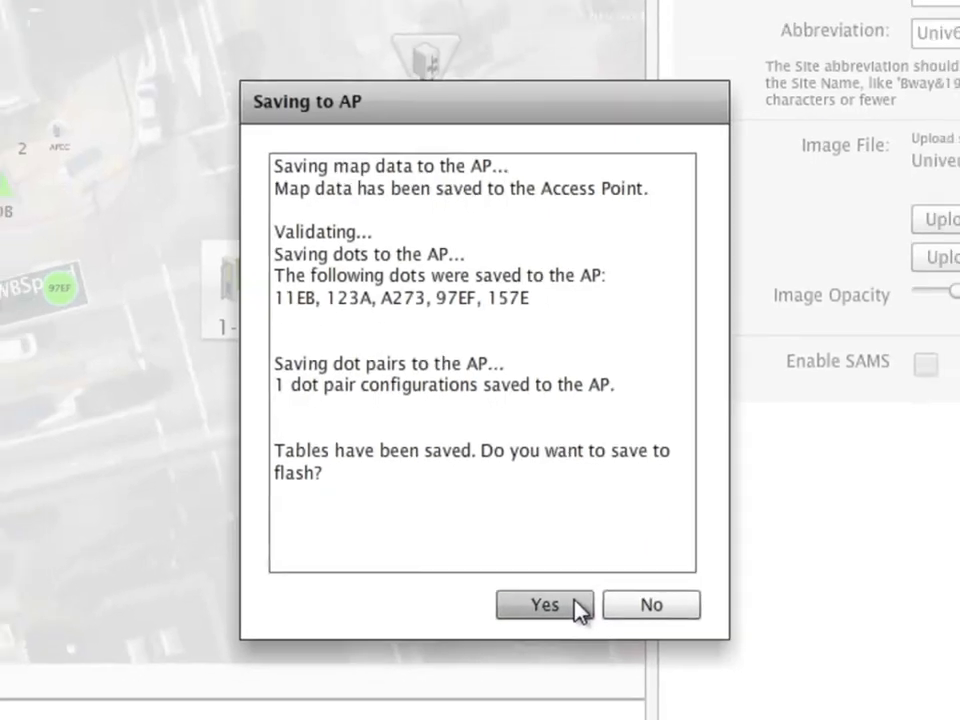
{"action": "left_click", "coordinate": [544, 604]}
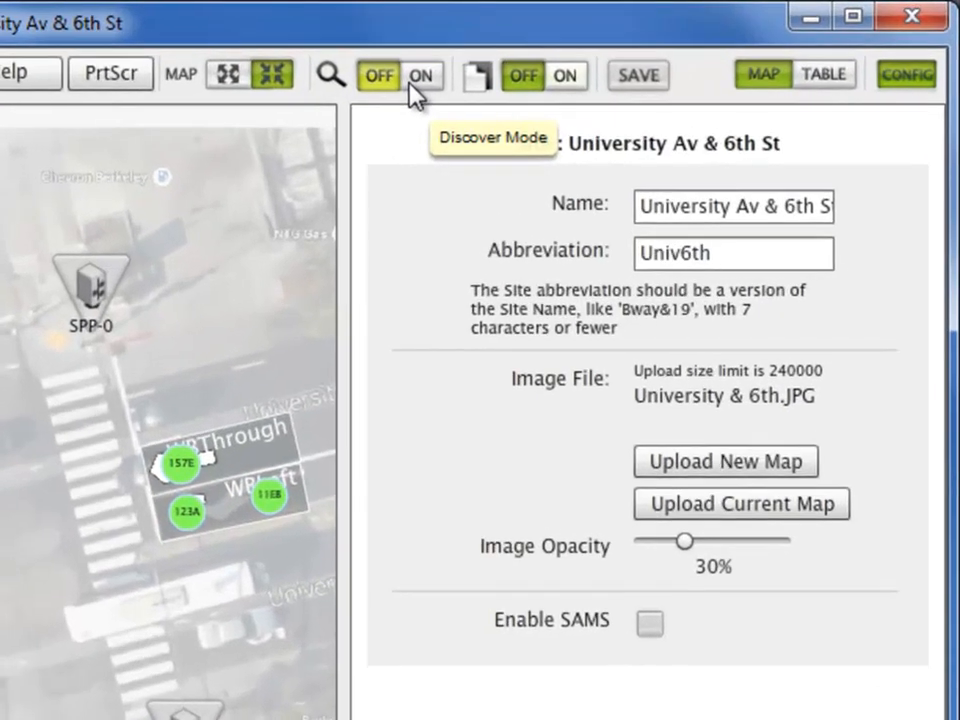
Step: Switch Discover Mode to ON from the toolbar toggle
{"action": "left_click", "coordinate": [420, 76]}
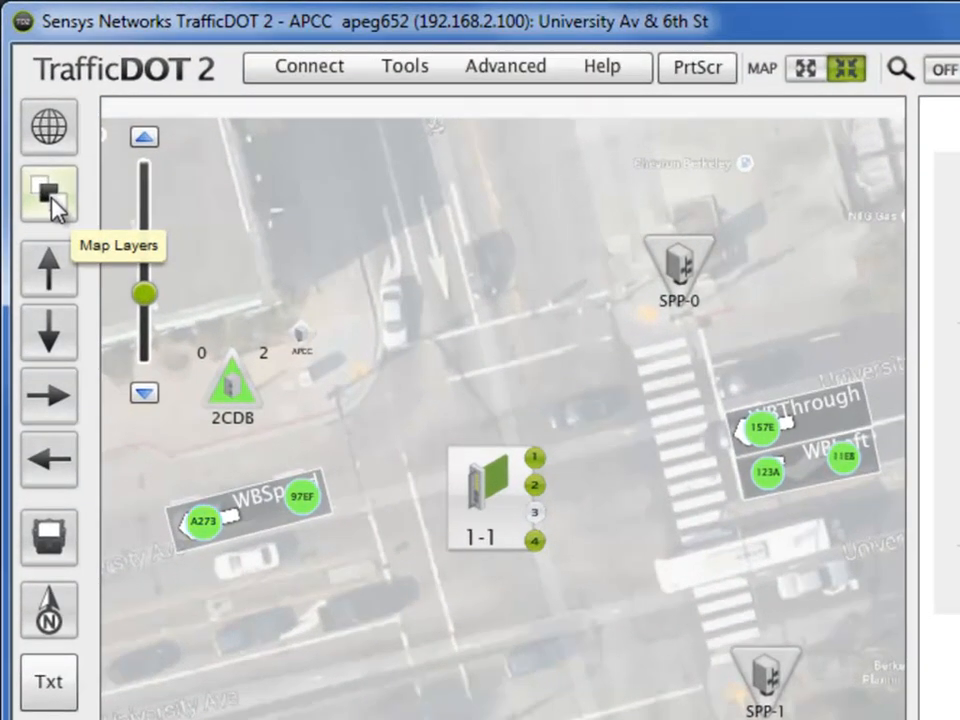
Step: Show controller card connections on the map via the layer display options
{"action": "left_click", "coordinate": [48, 192]}
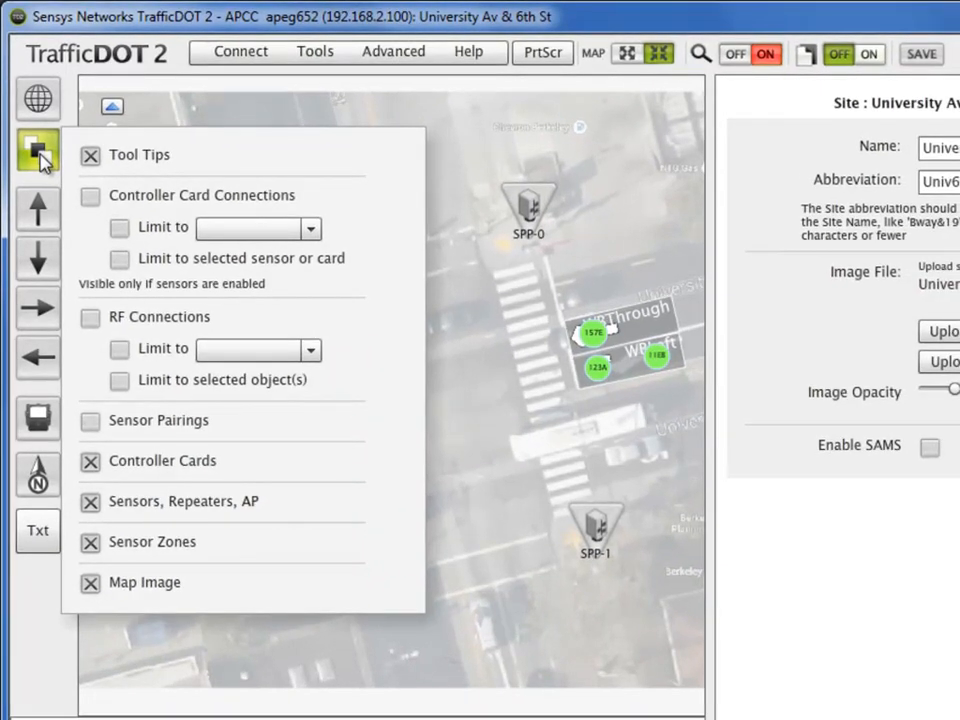
{"action": "mouse_move", "coordinate": [64, 178]}
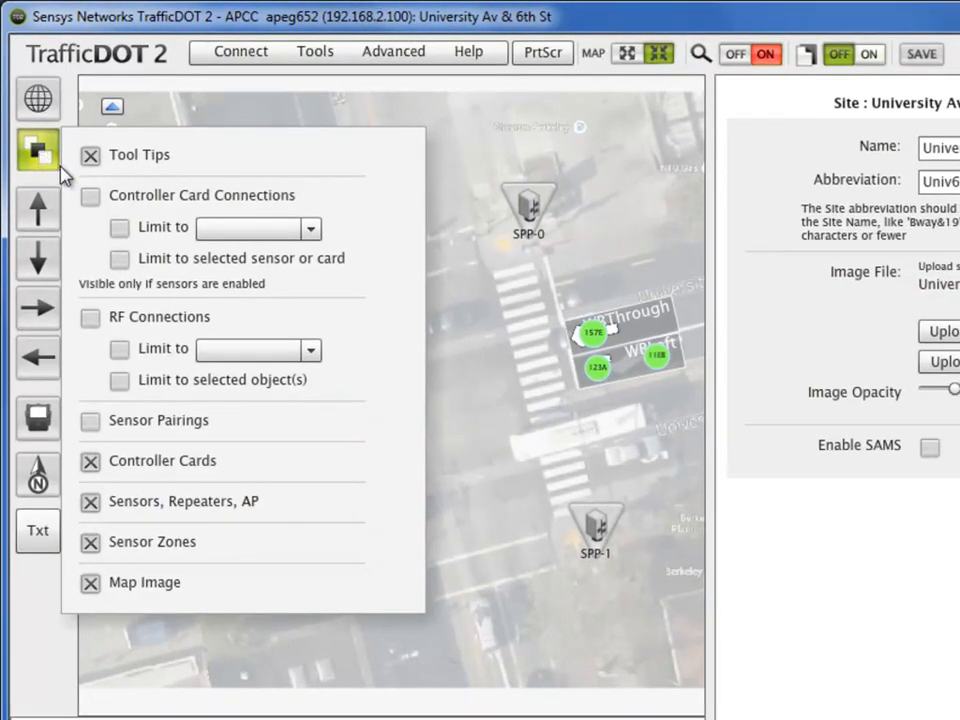
{"action": "left_click", "coordinate": [90, 196]}
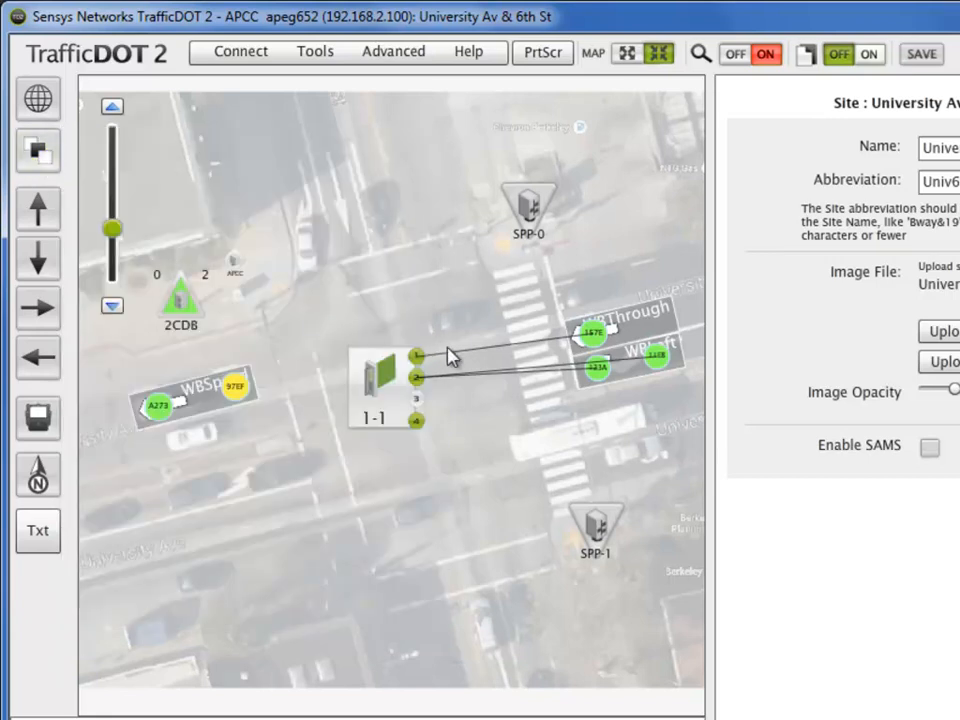
{"action": "mouse_move", "coordinate": [472, 376]}
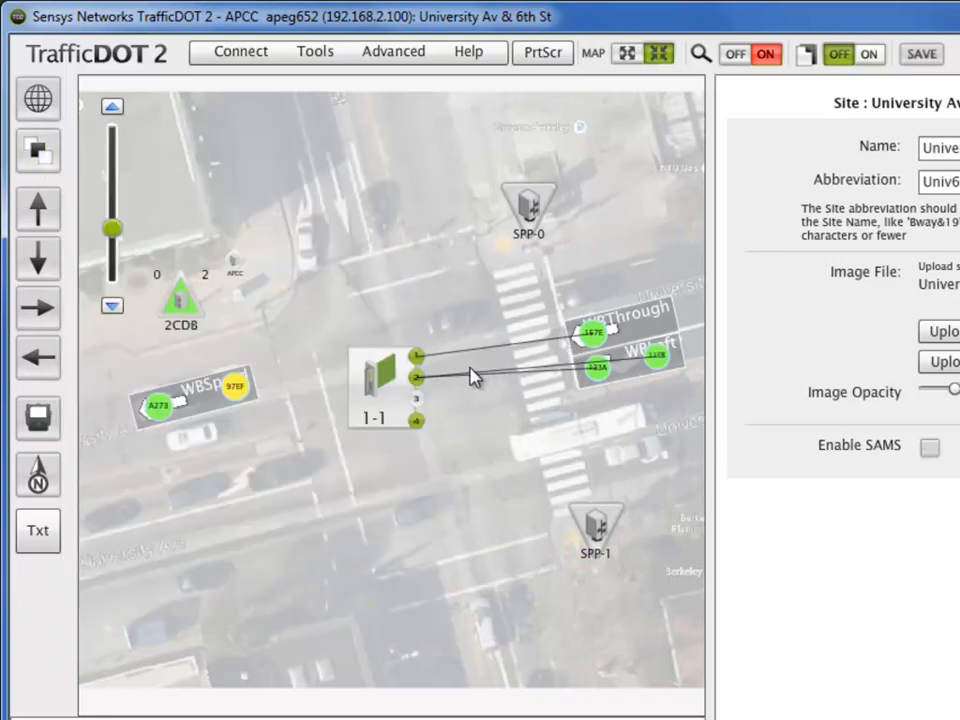
{"action": "mouse_move", "coordinate": [416, 376]}
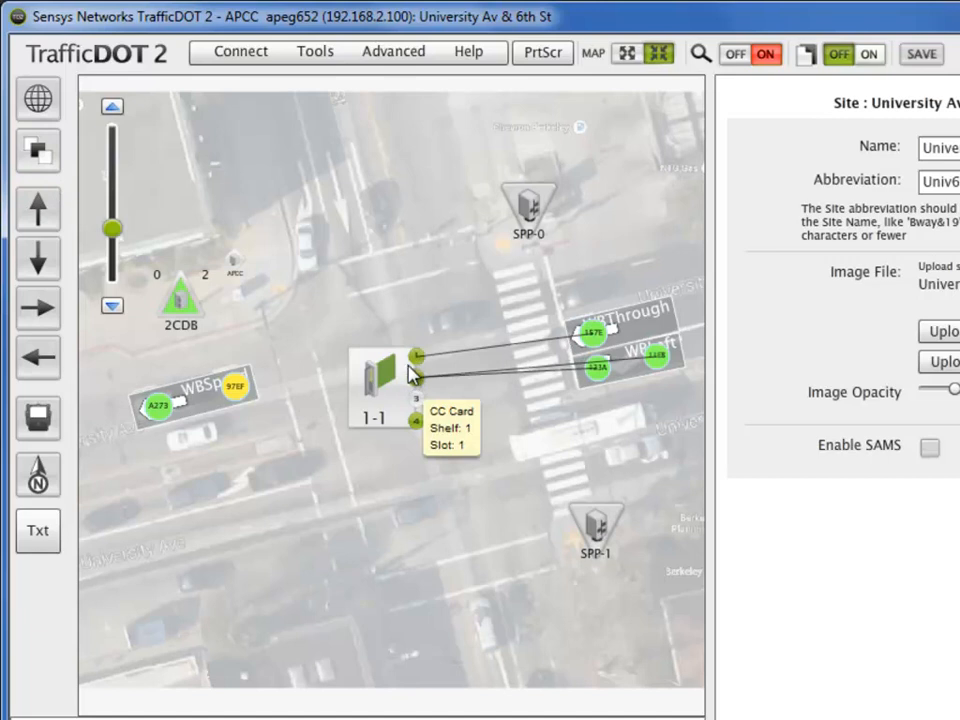
{"action": "mouse_move", "coordinate": [232, 390]}
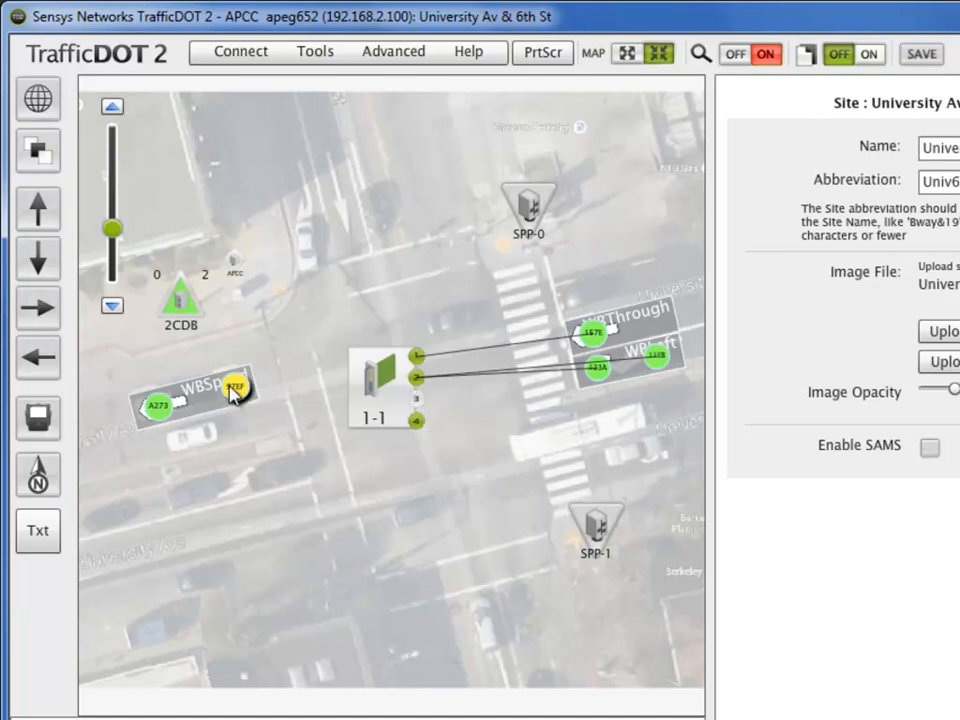
Step: Connect sensor 97EF to channel 4 of controller card 1-1 and confirm the mapping
{"action": "left_click", "coordinate": [236, 388]}
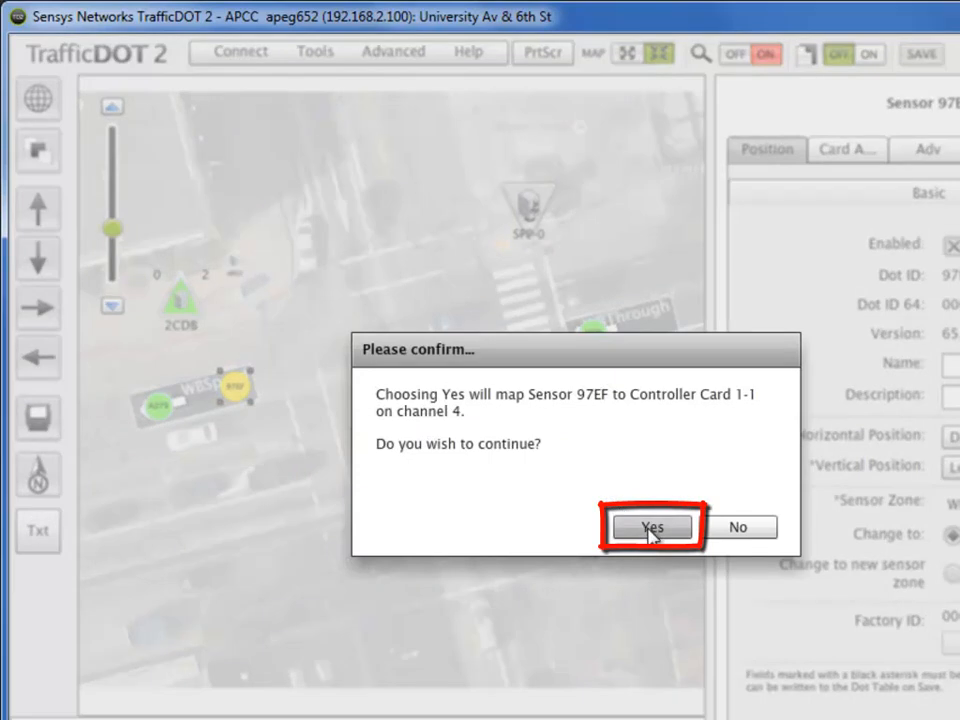
{"action": "left_click", "coordinate": [652, 528]}
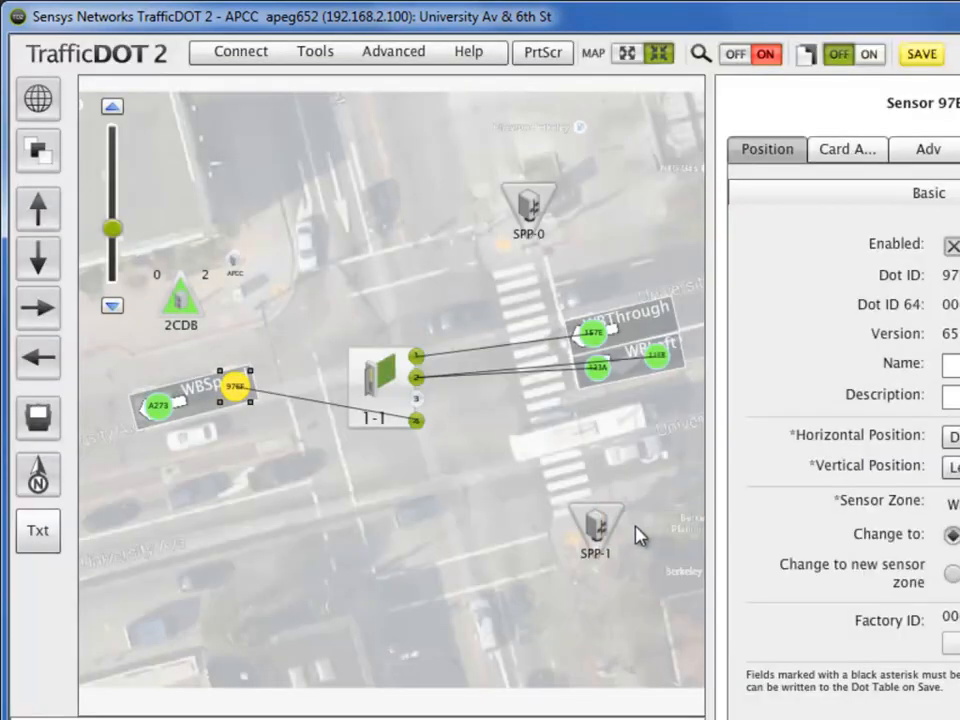
Step: Display the Sensor Pairings layer on the map, view the A273–97EF link, then return to the layer options
{"action": "left_click", "coordinate": [38, 152]}
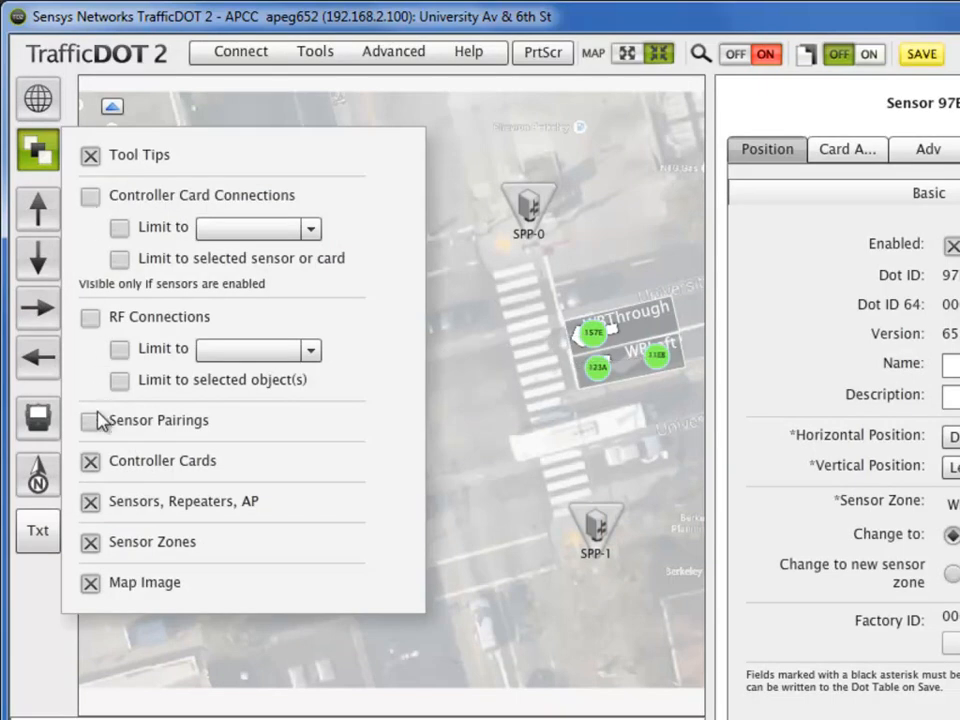
{"action": "left_click", "coordinate": [90, 420]}
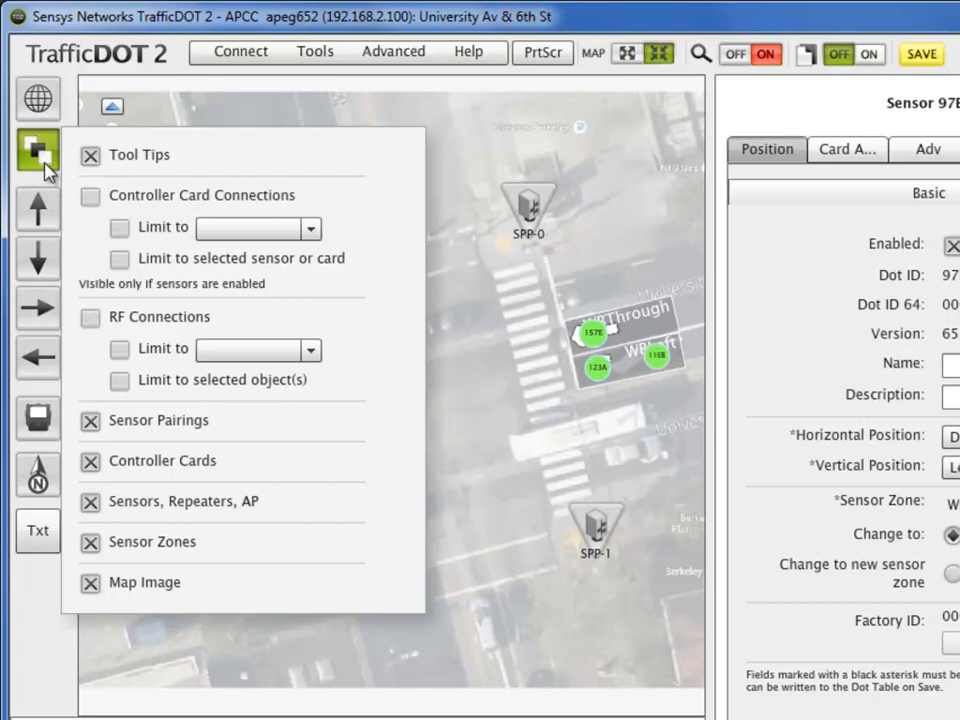
{"action": "left_click", "coordinate": [36, 152]}
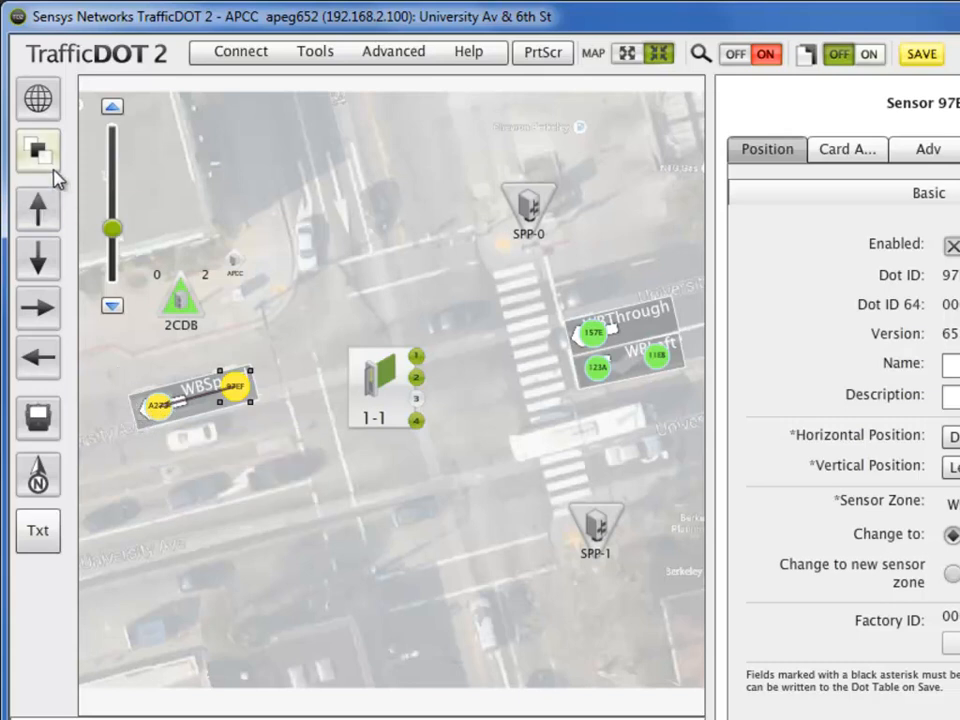
{"action": "left_click", "coordinate": [36, 150]}
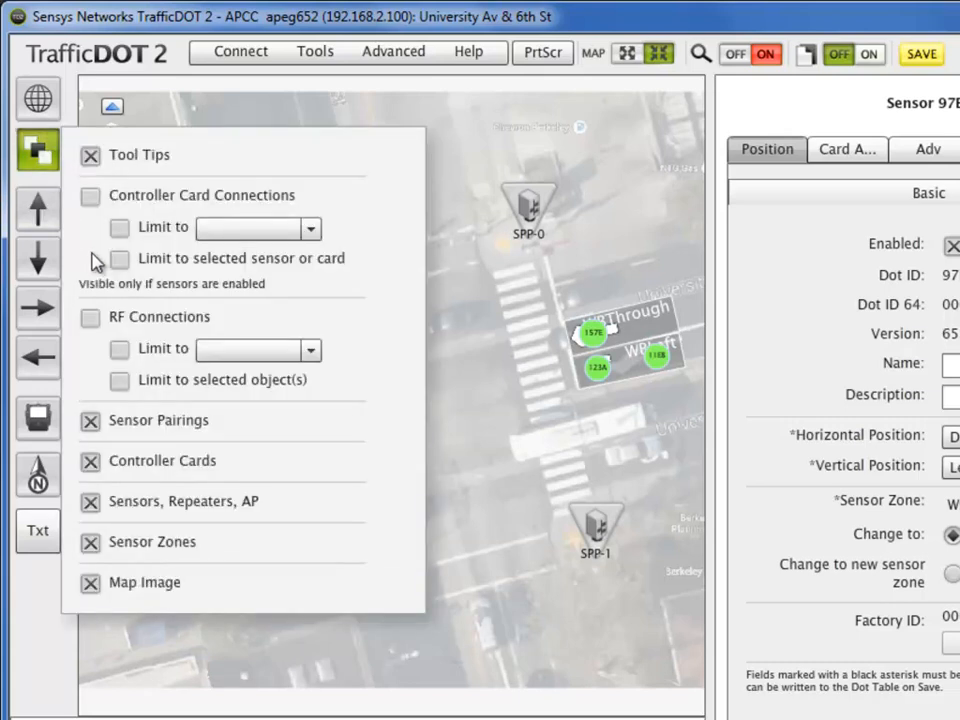
Step: Hide sensor pairings and briefly show the RF Connections layer to view the RF links, then hide it again
{"action": "left_click", "coordinate": [90, 420]}
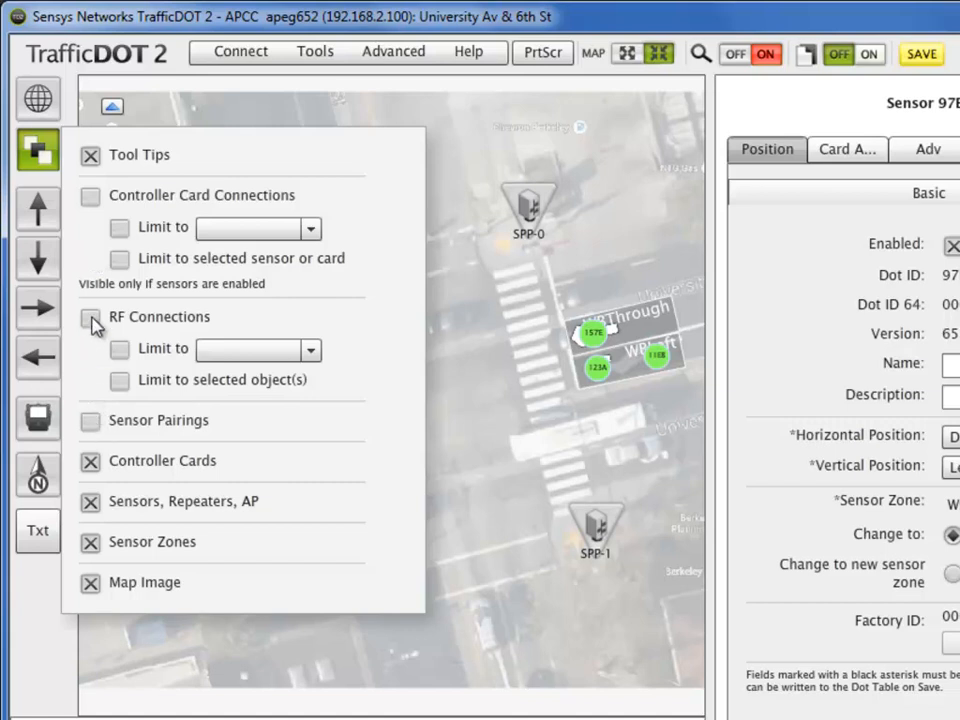
{"action": "left_click", "coordinate": [90, 316]}
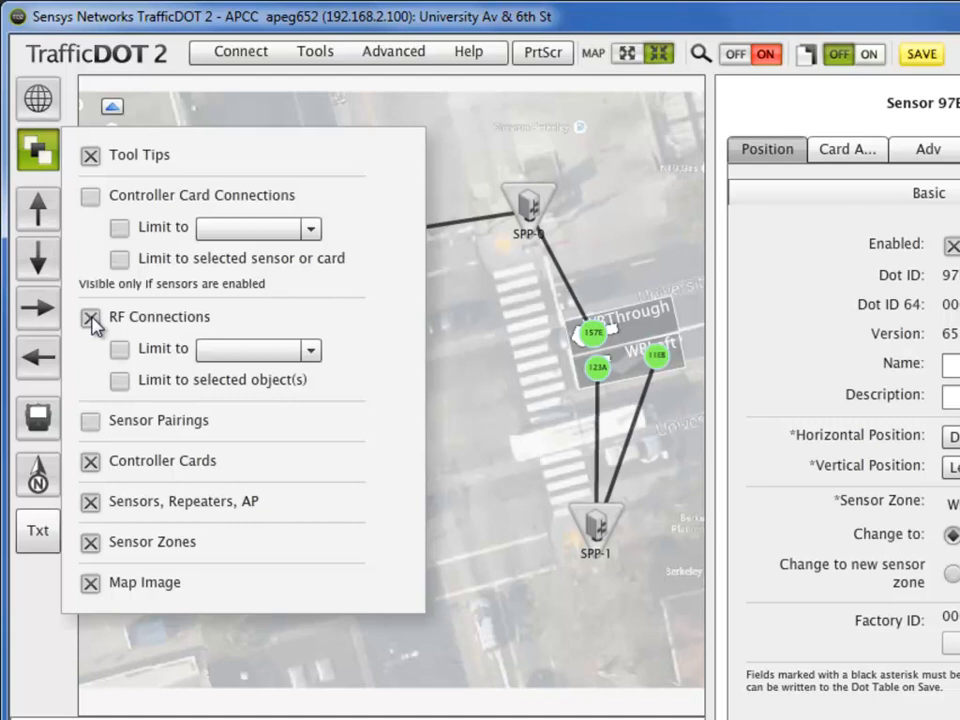
{"action": "left_click", "coordinate": [38, 150]}
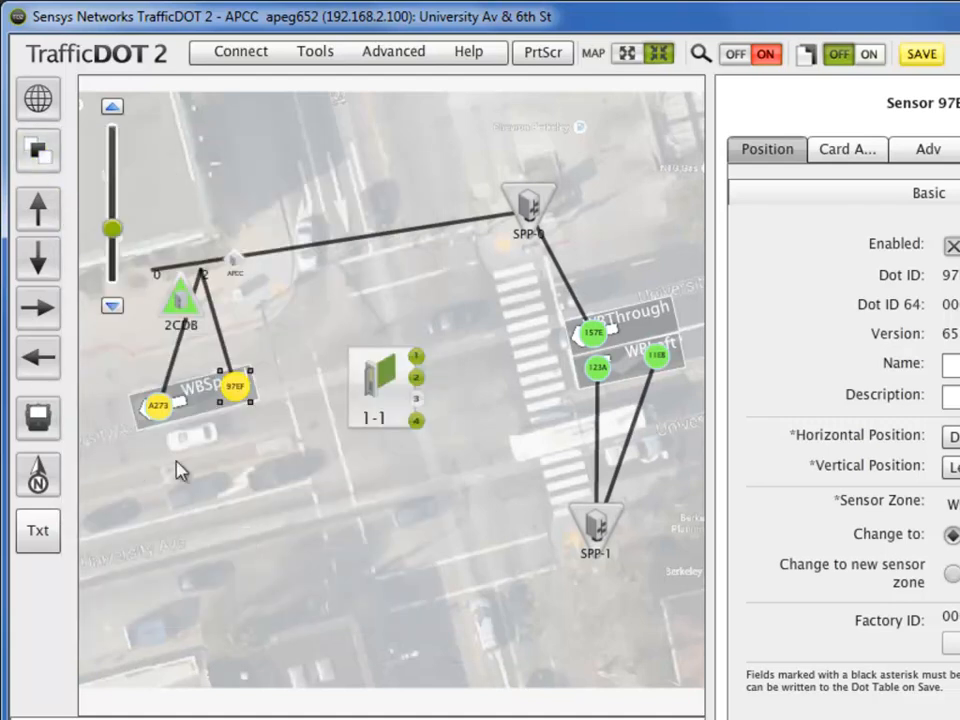
{"action": "left_click", "coordinate": [38, 150]}
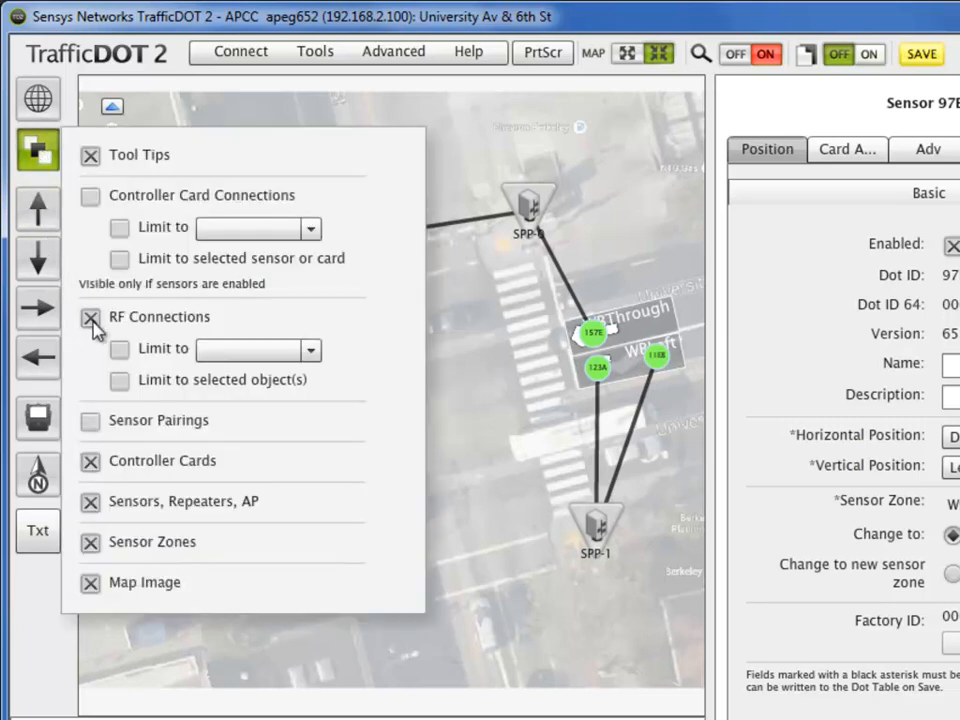
{"action": "left_click", "coordinate": [90, 316]}
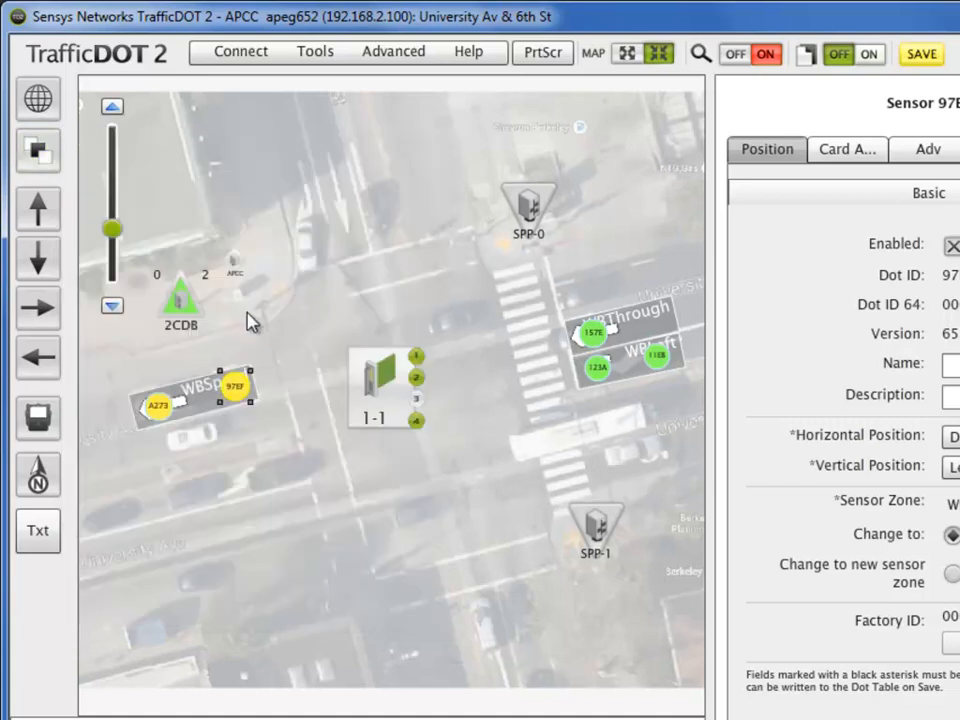
{"action": "mouse_move", "coordinate": [264, 152]}
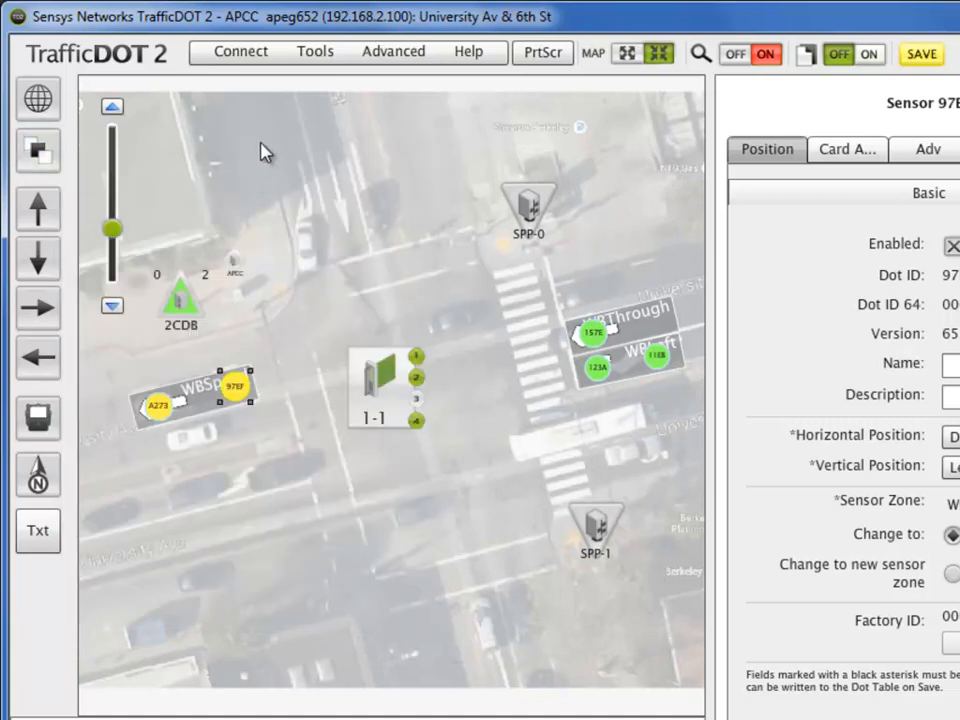
Step: Run Tools > Auto-assign Timeslots for the conflicting devices, starting with sensor A273
{"action": "left_click", "coordinate": [314, 52]}
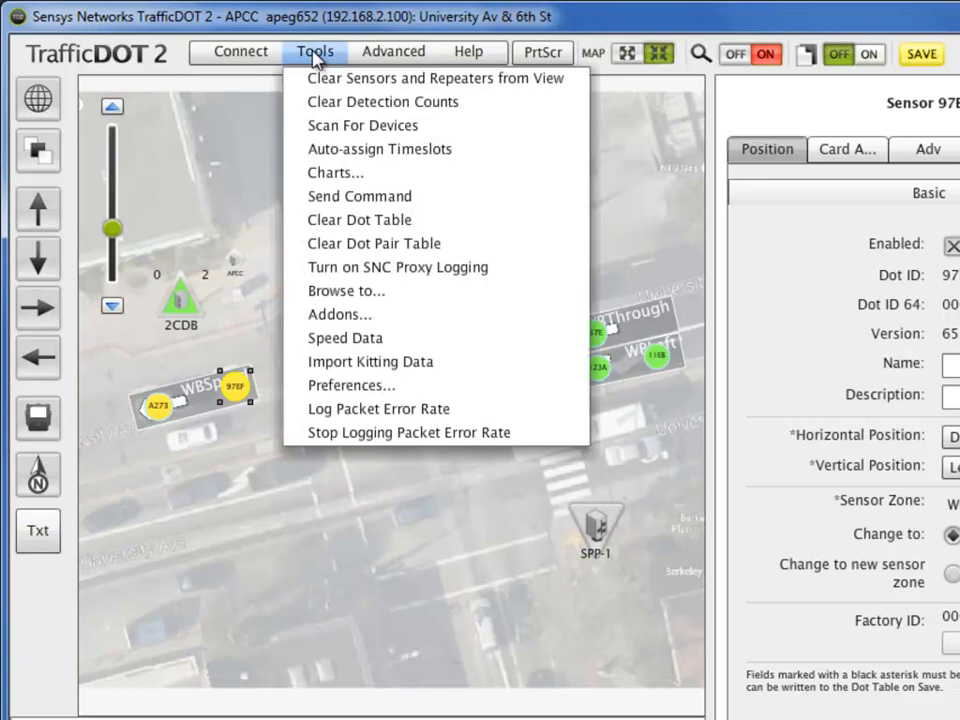
{"action": "mouse_move", "coordinate": [380, 148]}
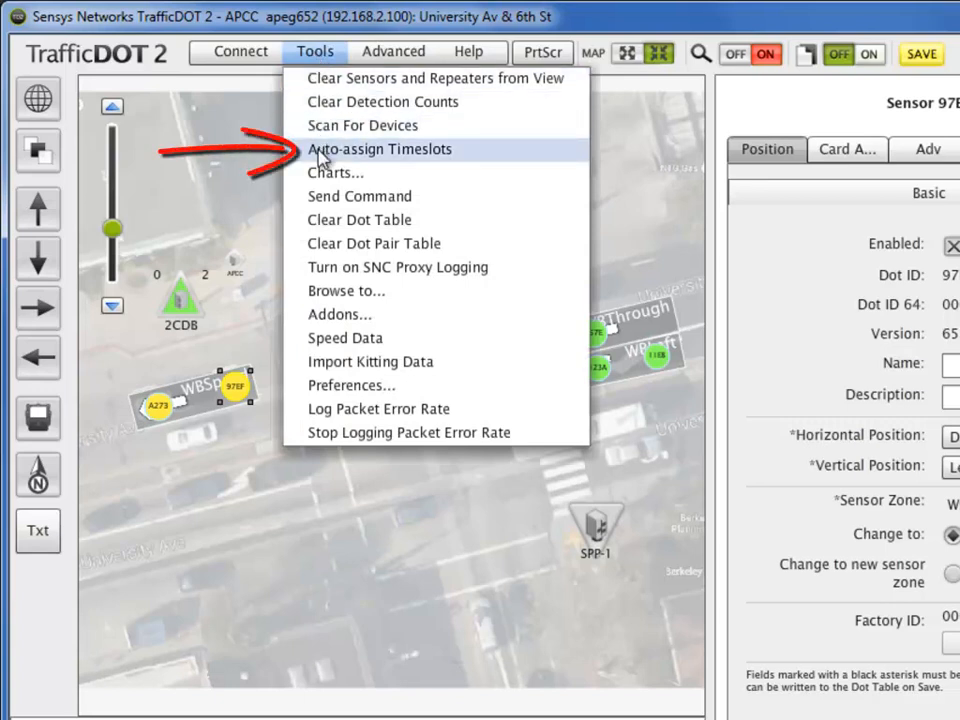
{"action": "left_click", "coordinate": [380, 148]}
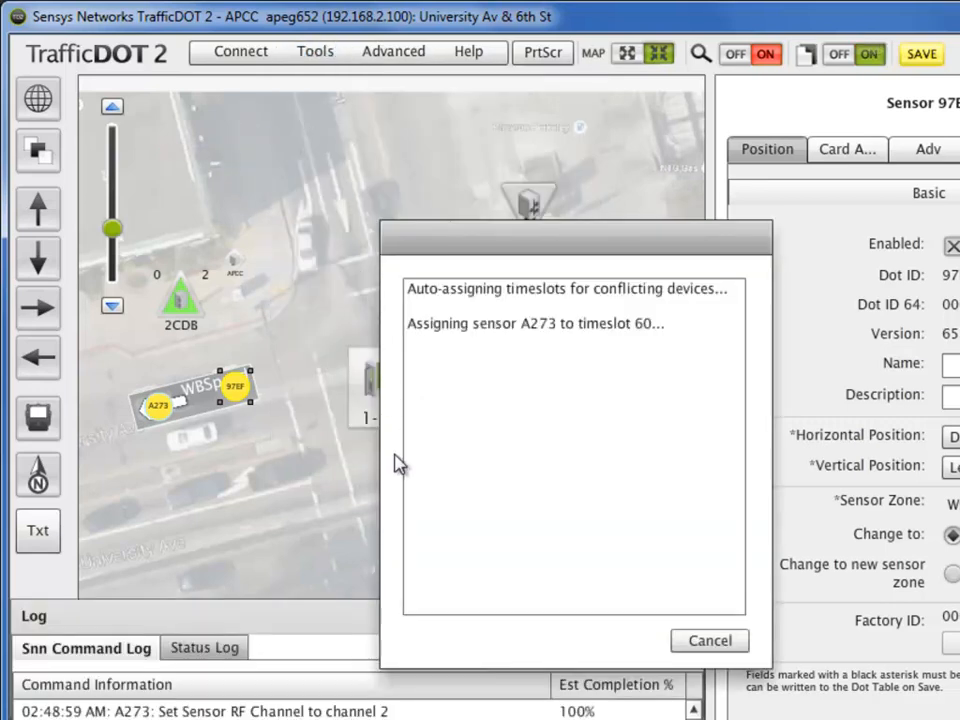